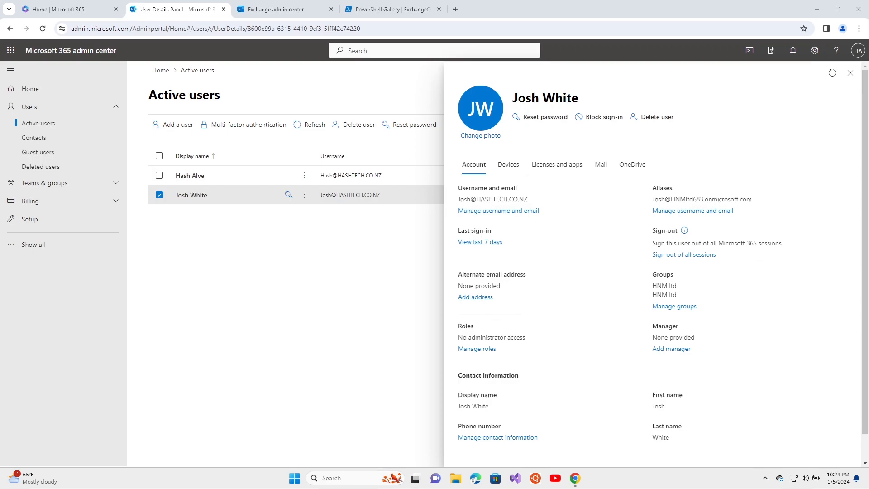
mouse_move(411, 334)
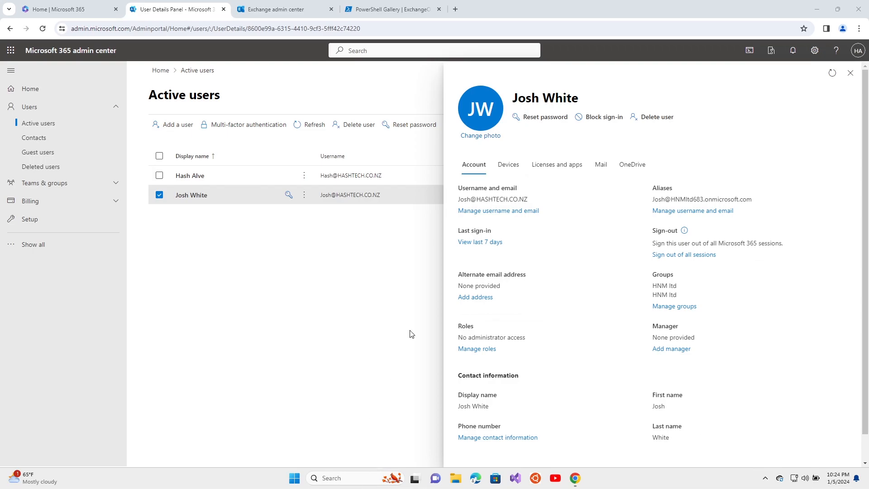
mouse_move(580, 239)
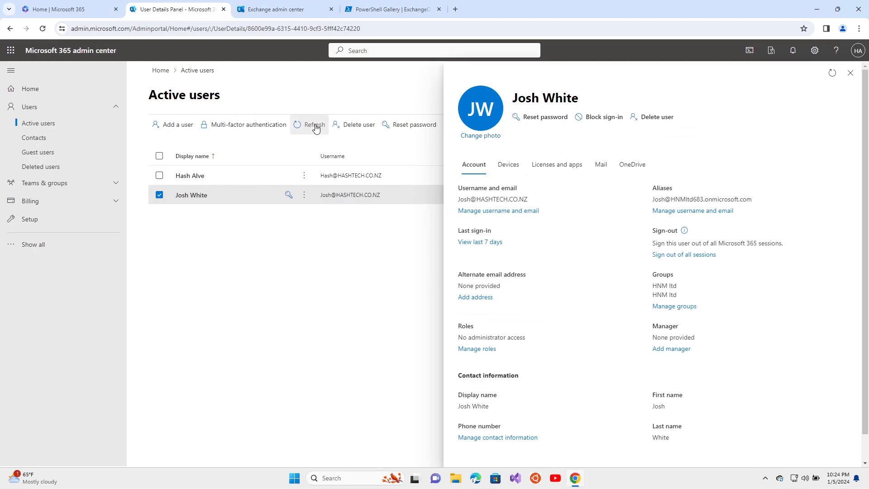
click(284, 9)
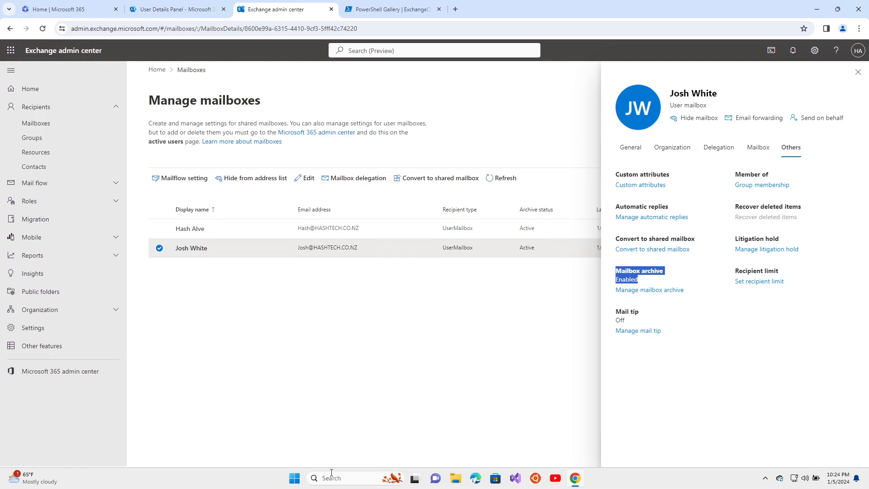
Search the Start menu for 'power' to find Windows PowerShell.
click(294, 478)
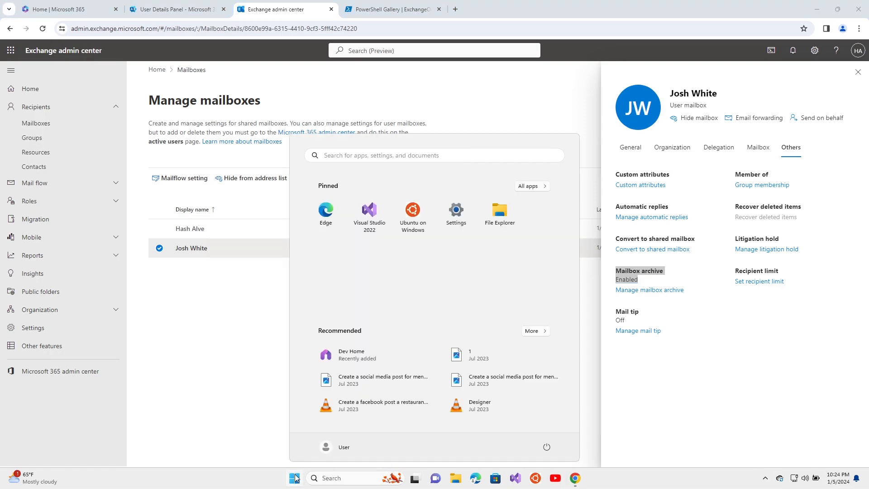
text(power)
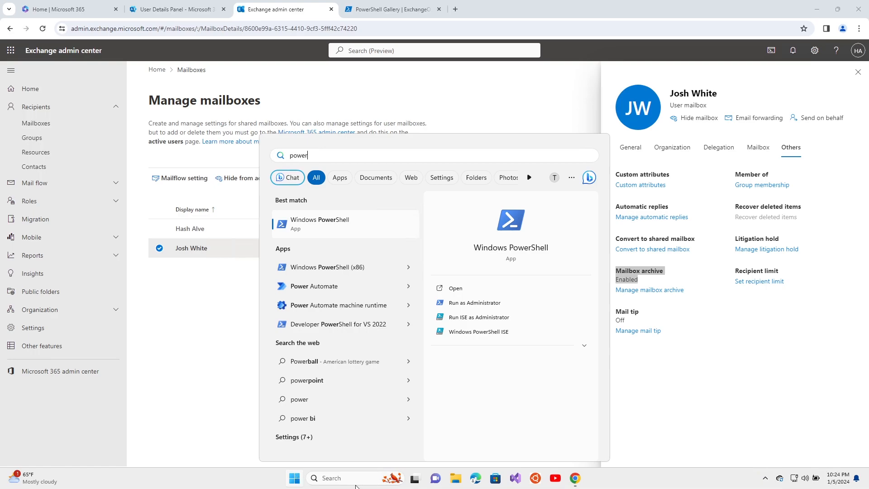
mouse_move(462, 307)
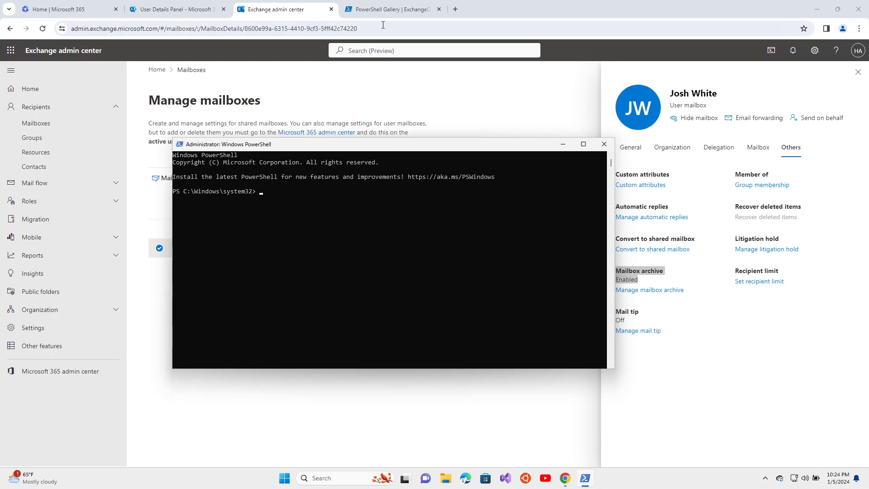
Type Import-Module ExchangeOnlineManagement in PowerShell, then cancel it with Ctrl+C.
click(391, 9)
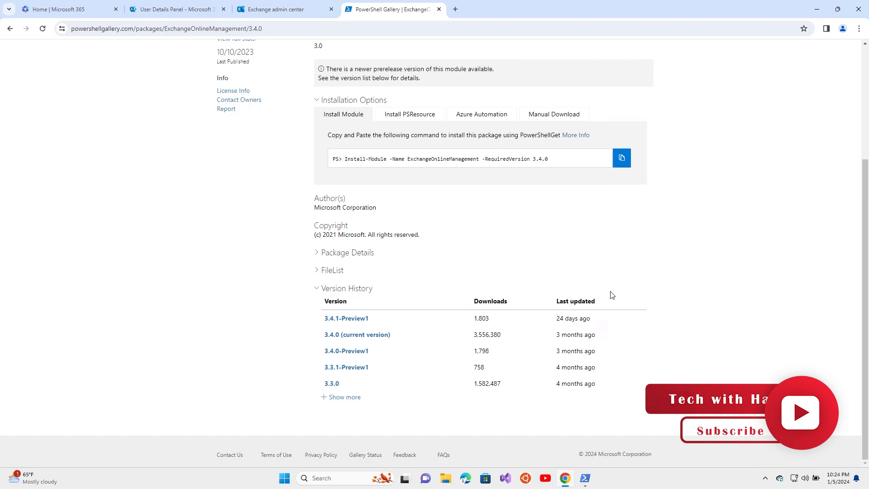
click(585, 478)
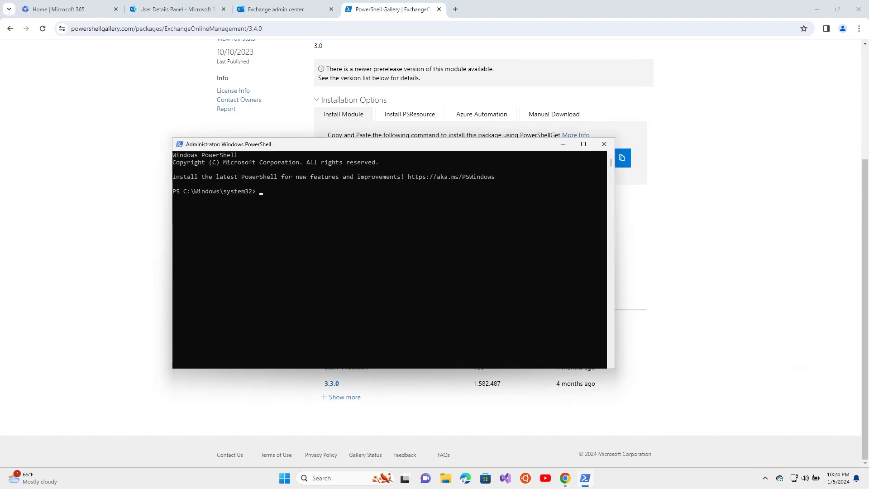
mouse_move(806, 384)
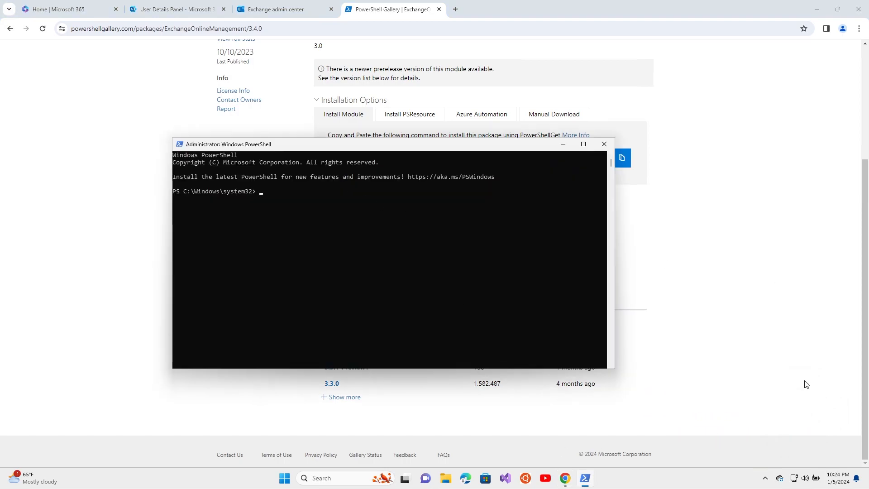
mouse_move(365, 151)
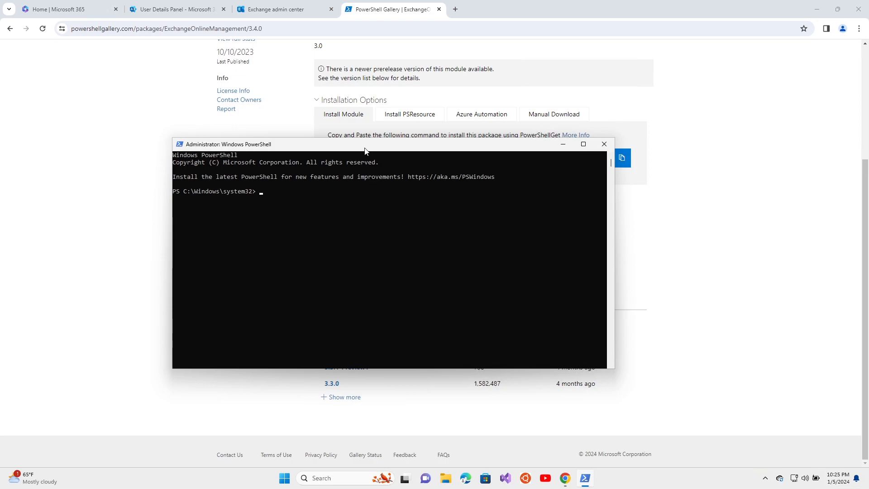
text(Import-M)
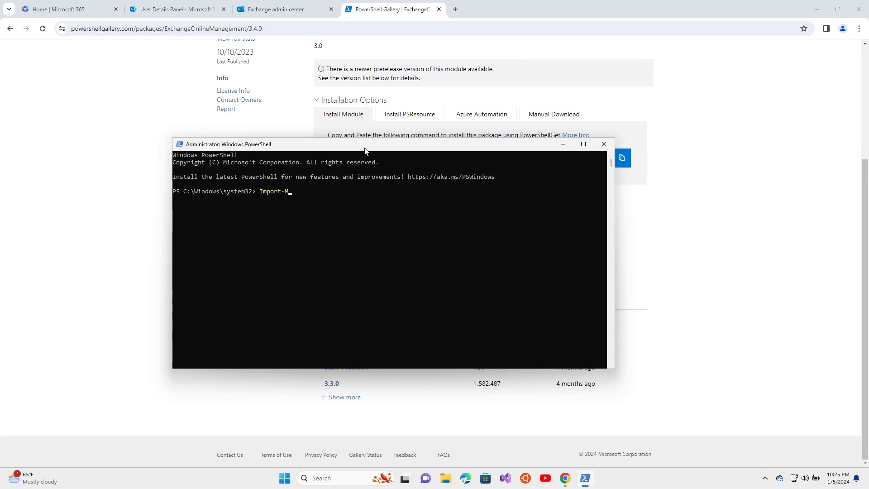
text(odule)
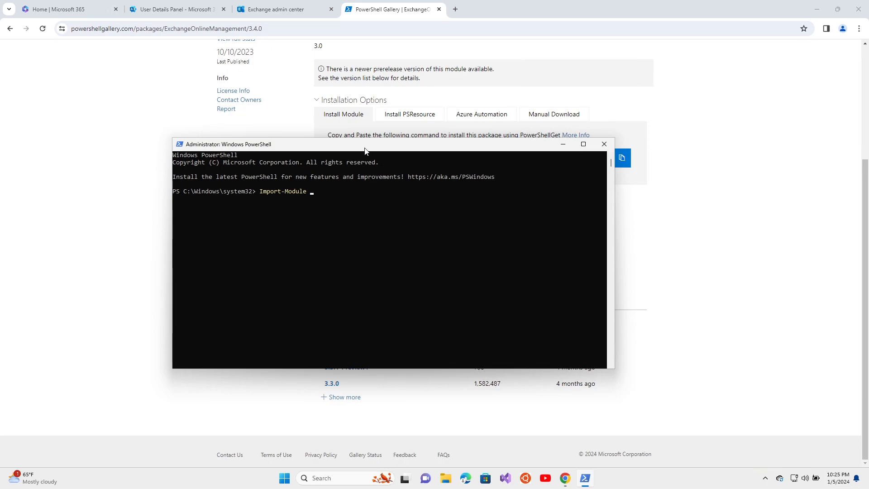
text(Exchag)
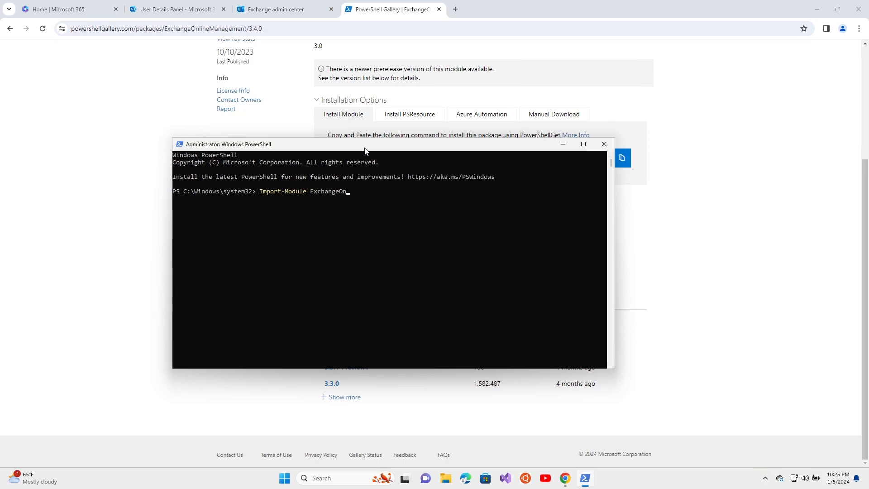
text(lineManagme)
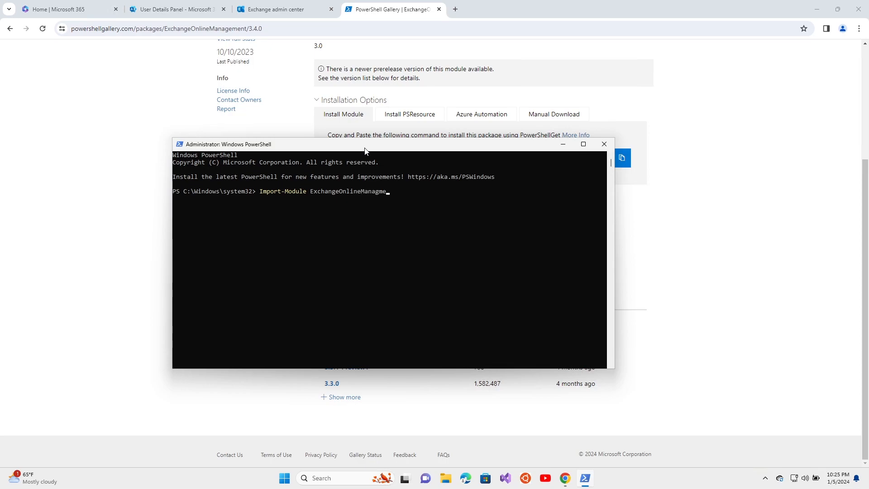
text(ent)
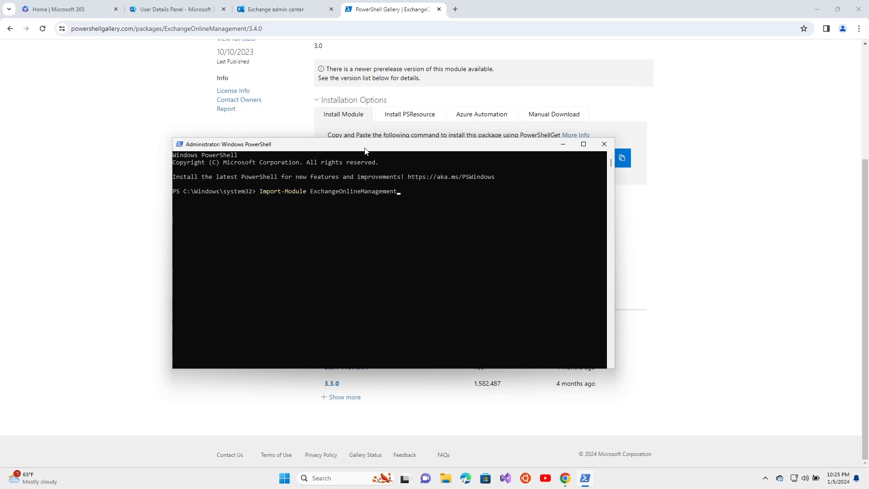
key(ctrl+c)
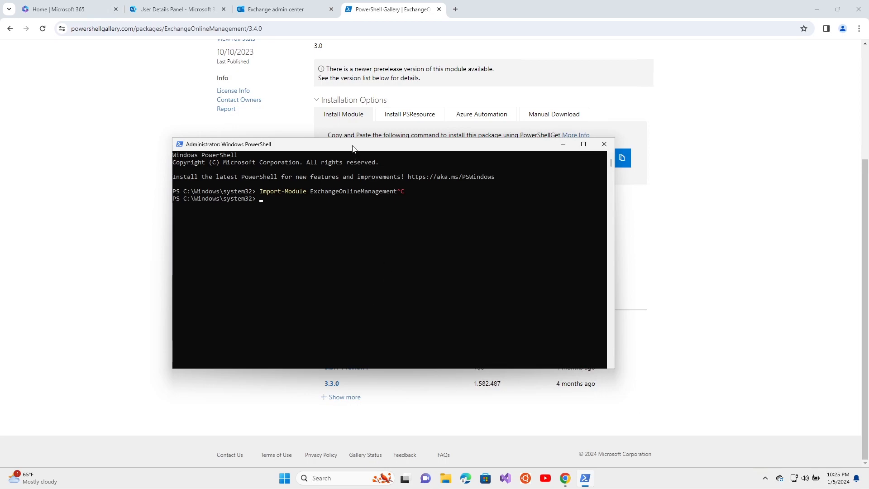
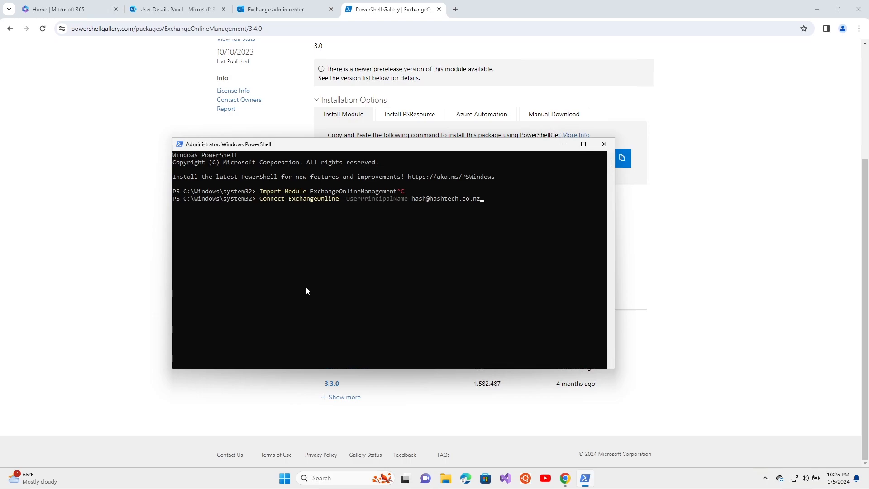
mouse_move(415, 202)
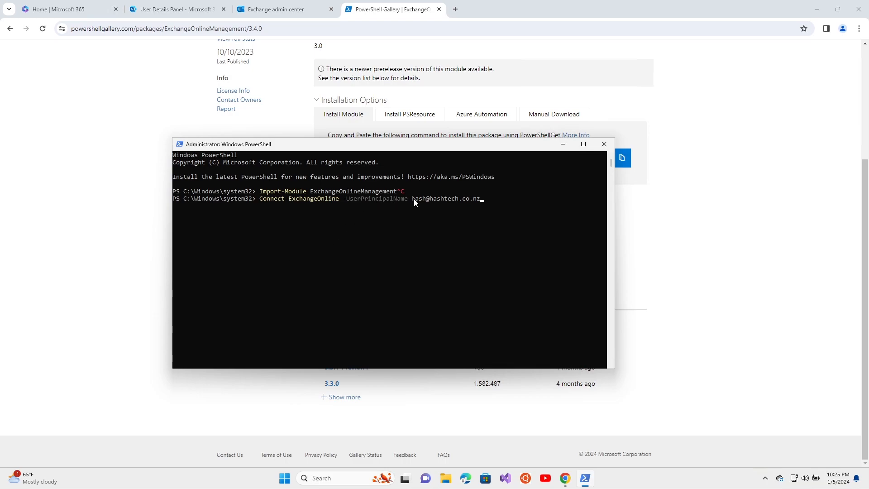
drag(412, 199, 482, 198)
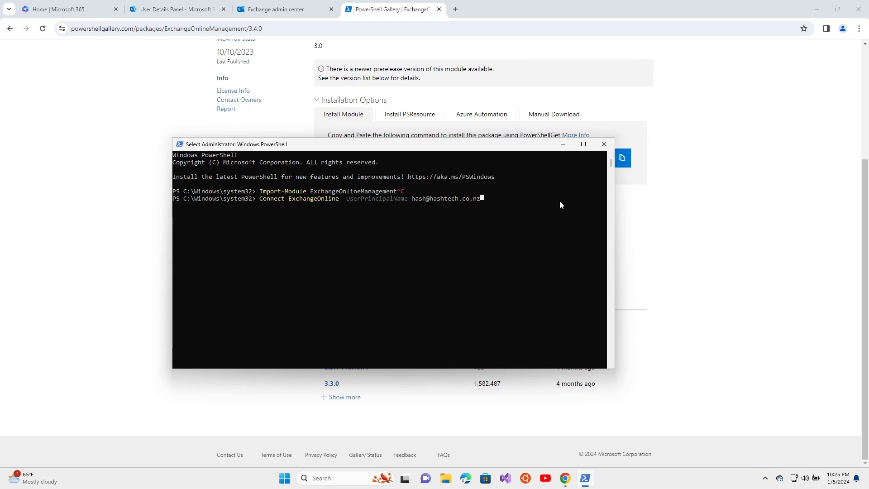
mouse_move(520, 195)
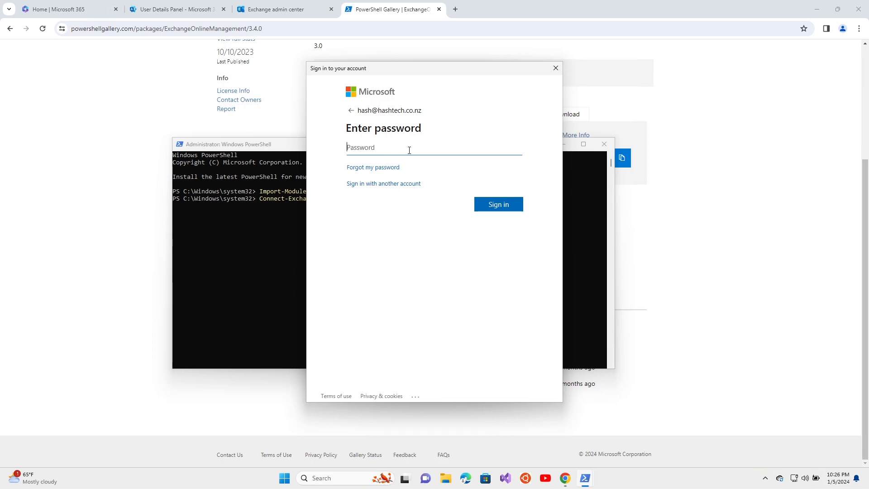
Sign in as the admin with the password and a texted verification code.
text(•••••)
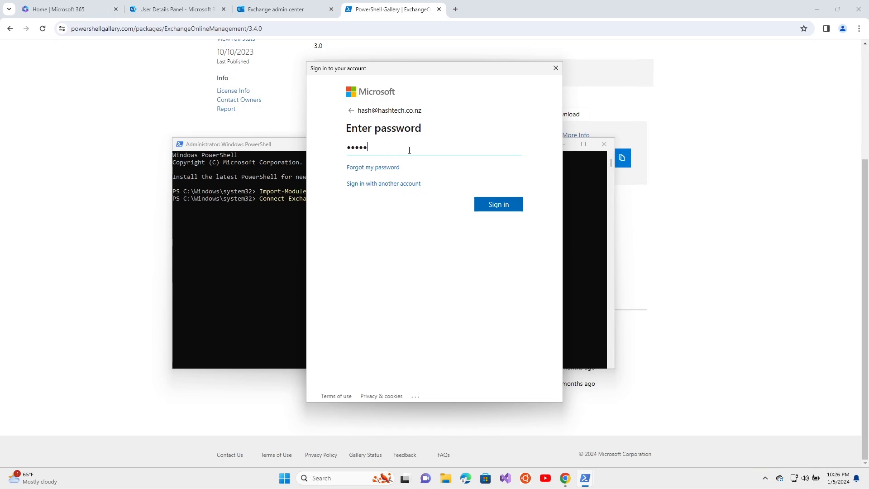
click(497, 204)
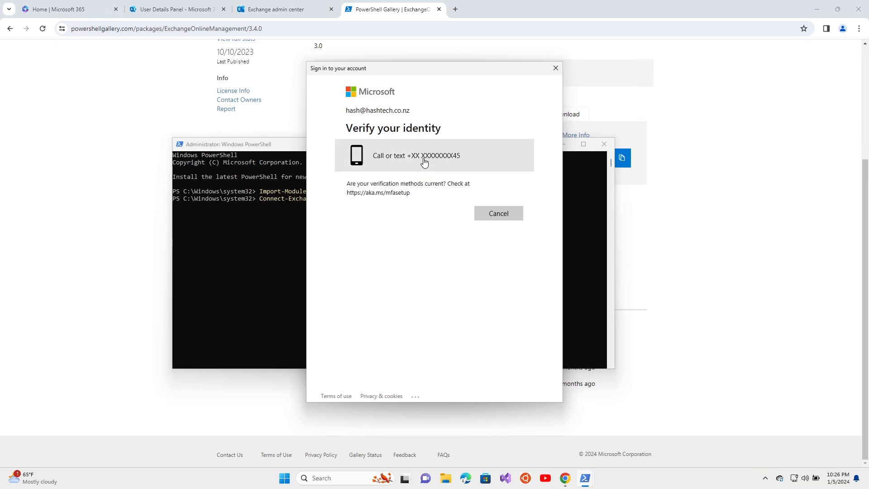
click(424, 155)
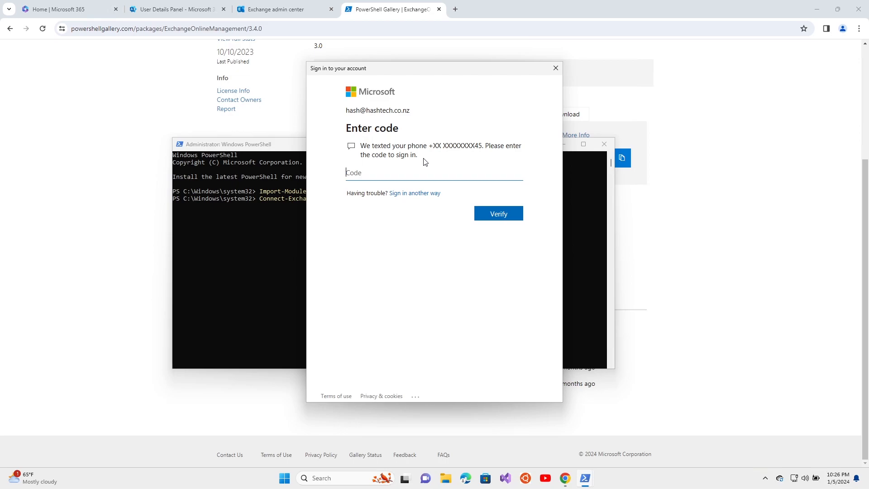
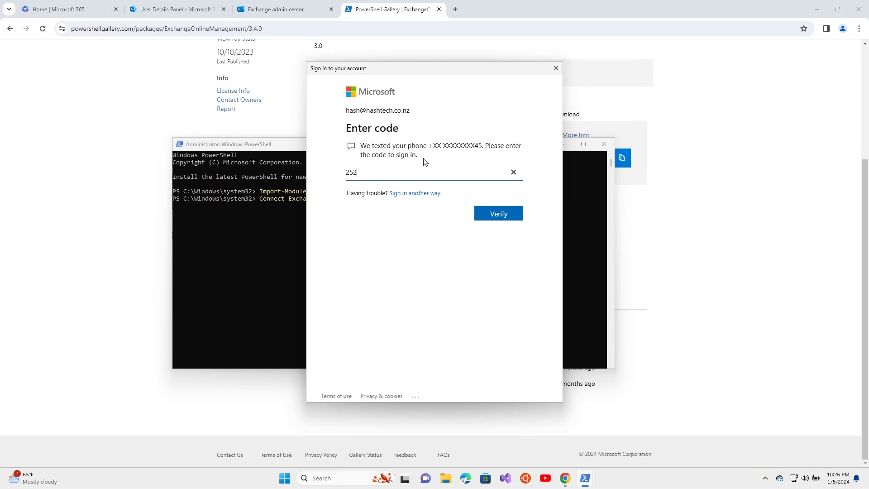
click(497, 213)
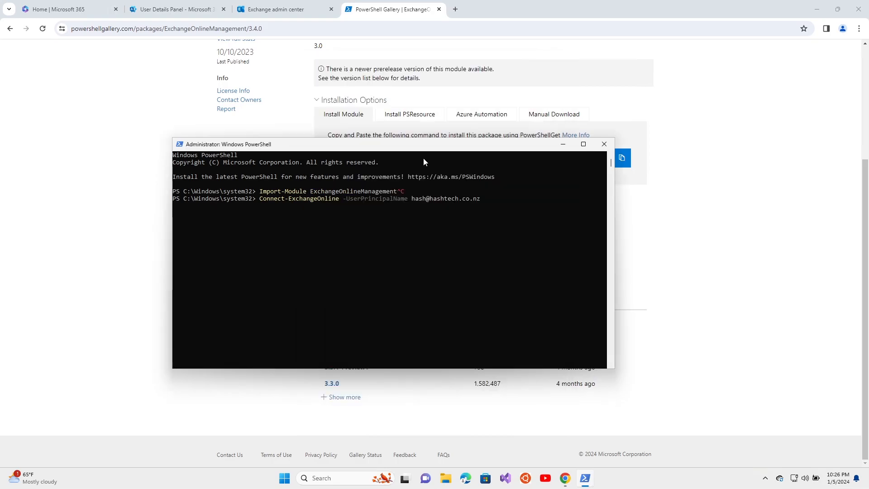
Connect, then run Get-OrganizationConfig | FL AutoExpandingArchiveEnabled, which reports False.
key(enter)
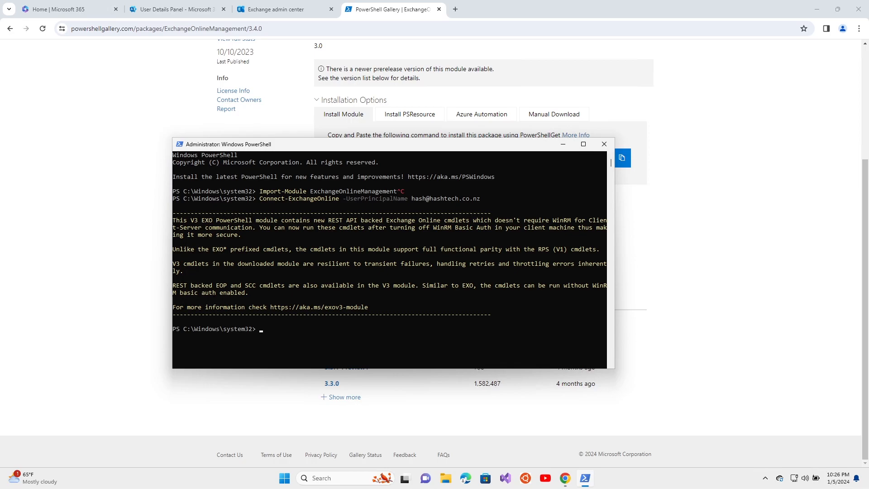
text(Get-OrganizationConfig | FL AutoExpandingArchiveEnabled)
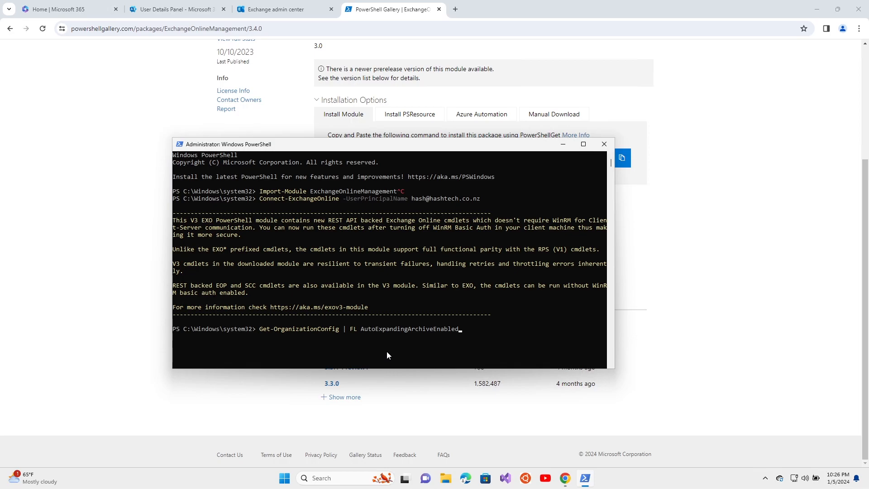
key(Enter)
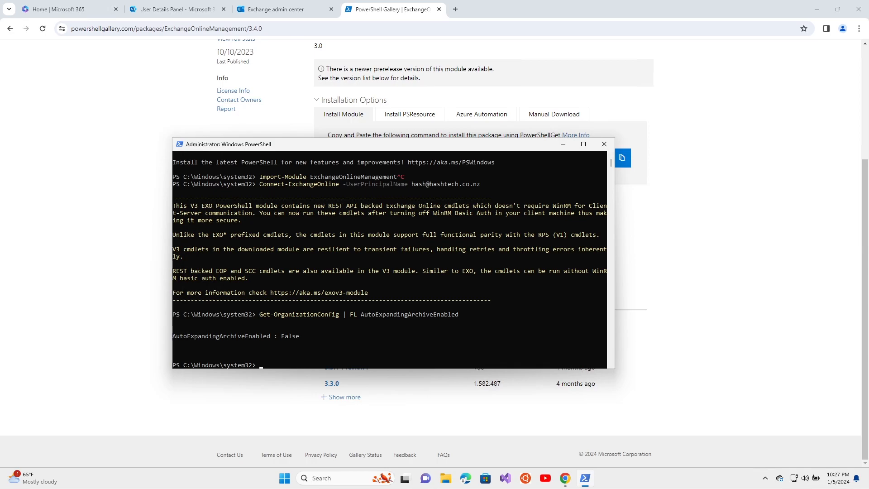
mouse_move(404, 294)
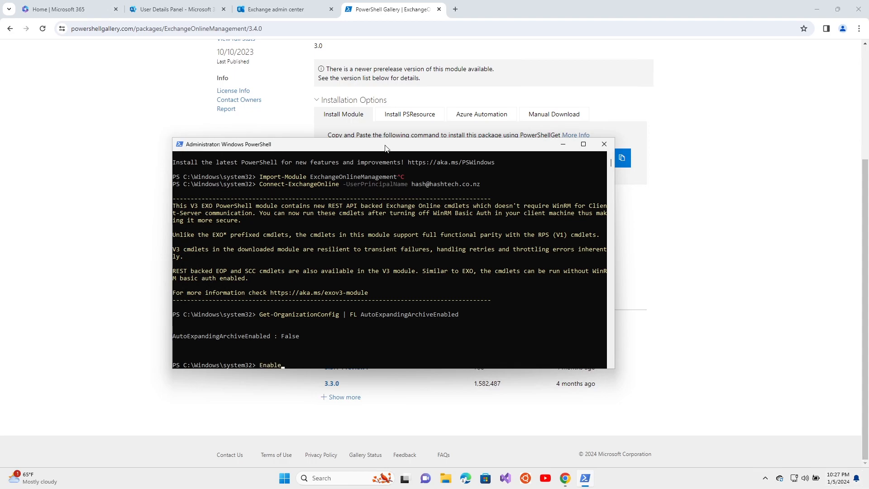
text(-Appv)
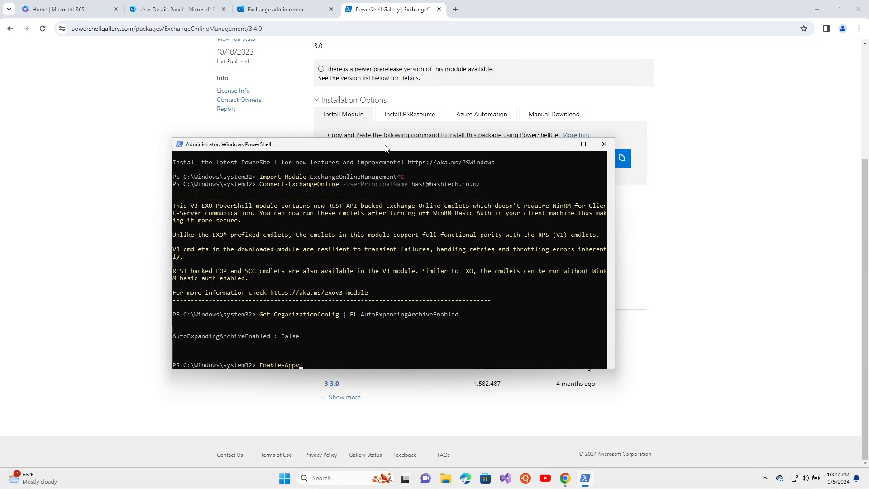
text(Mailbox)
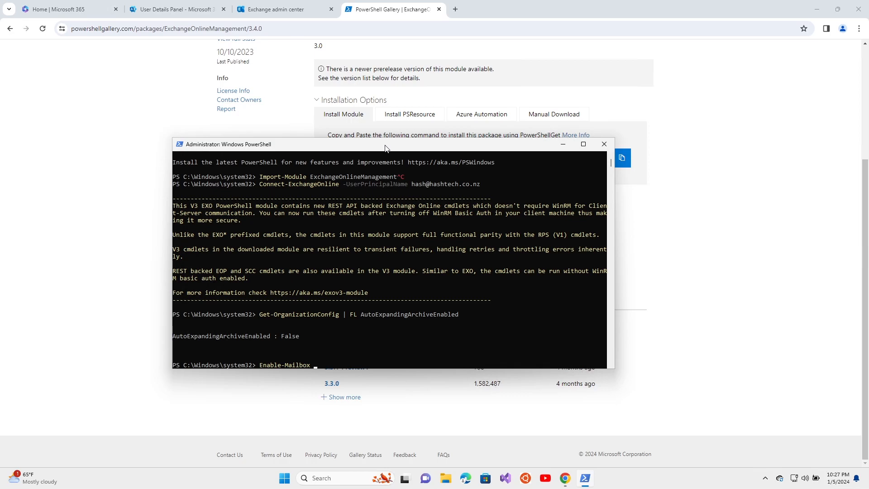
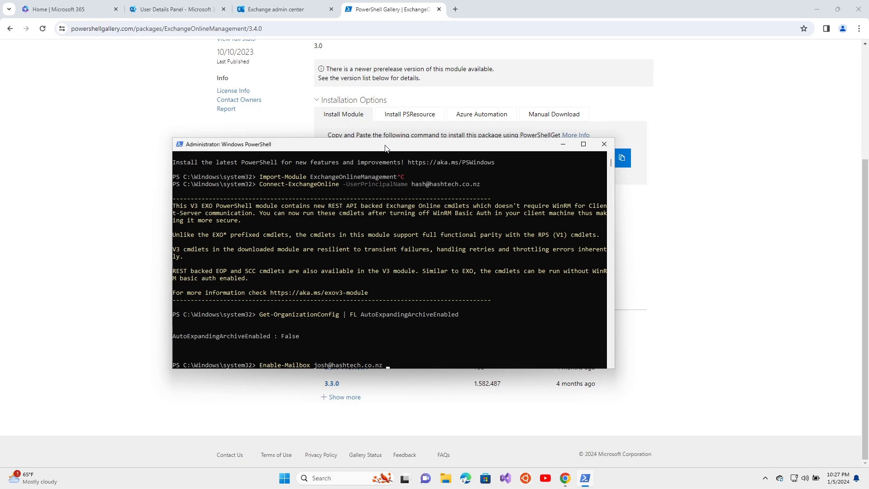
text(-)
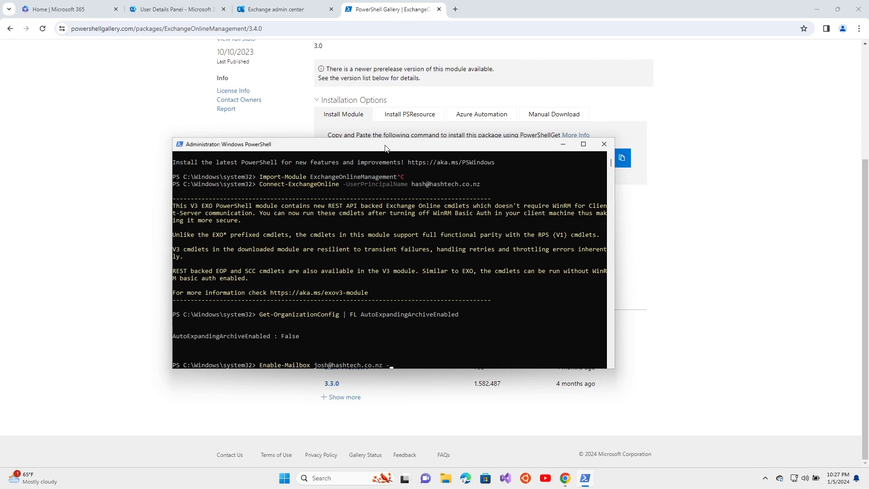
text(Auto)
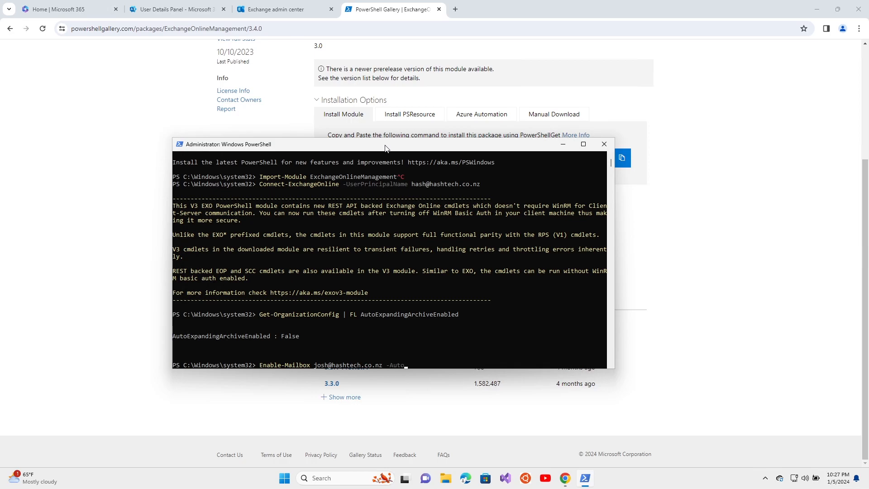
text(Expanding)
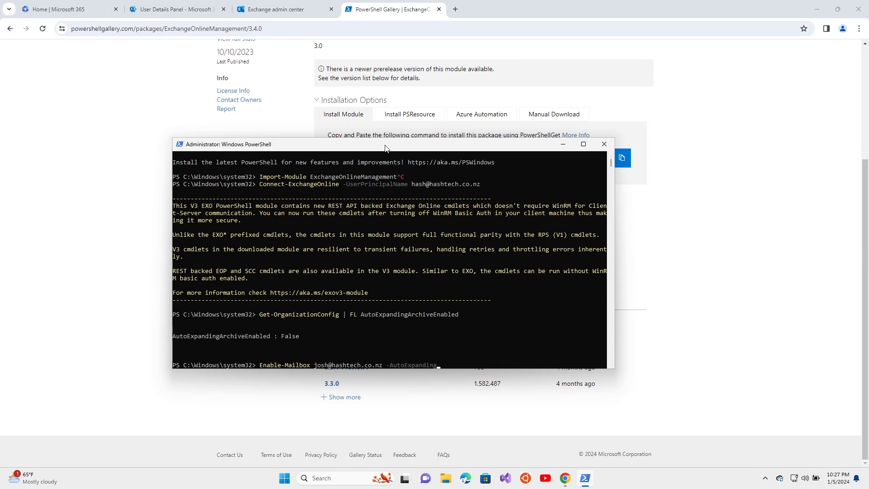
text(Archive)
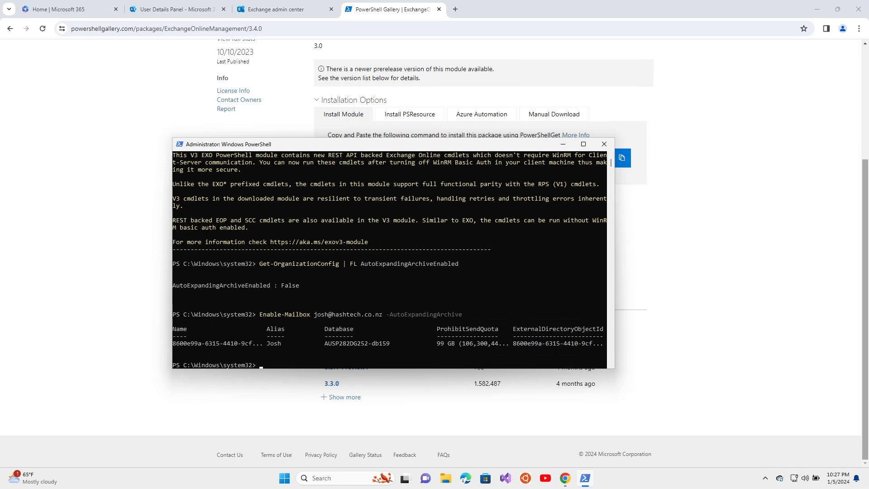
mouse_move(299, 385)
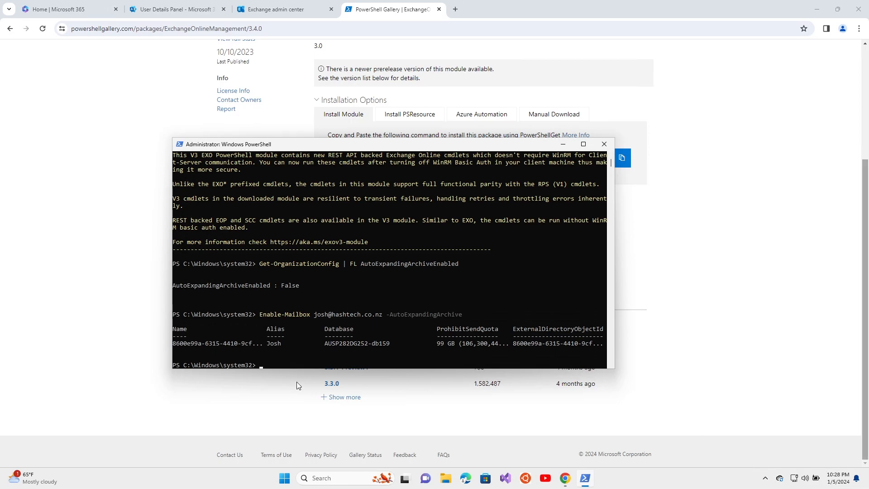
mouse_move(332, 148)
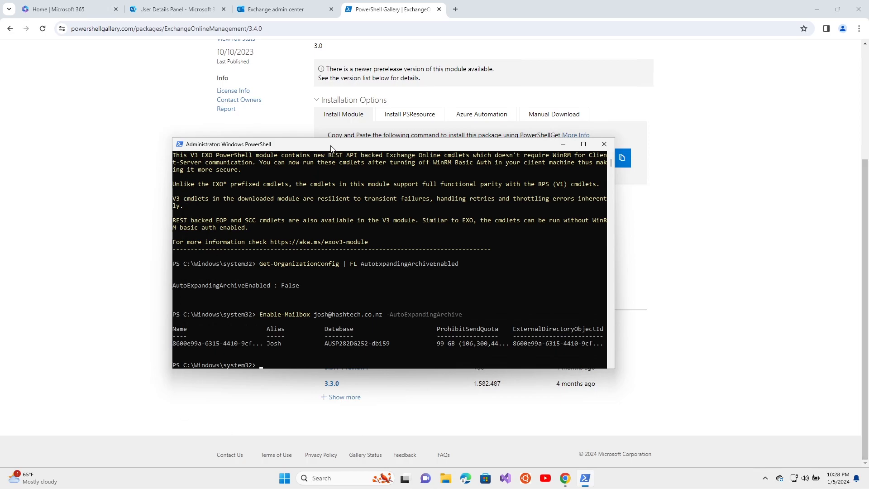
text(Get-Mailbox)
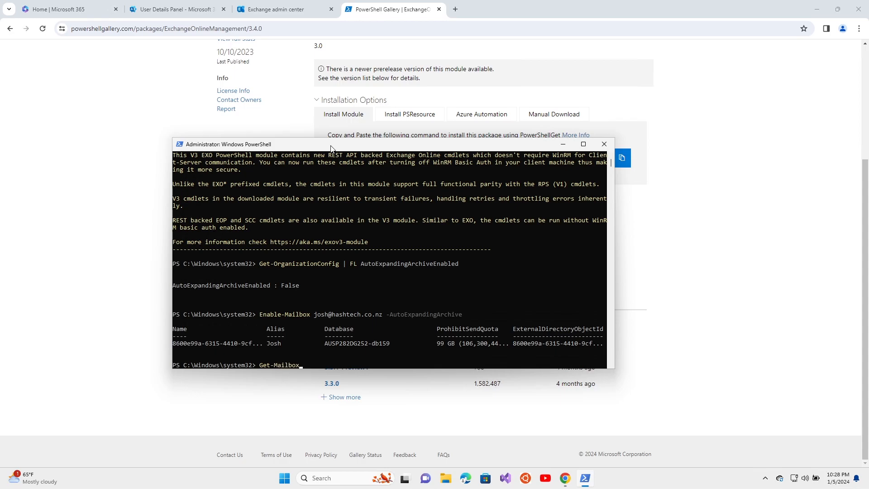
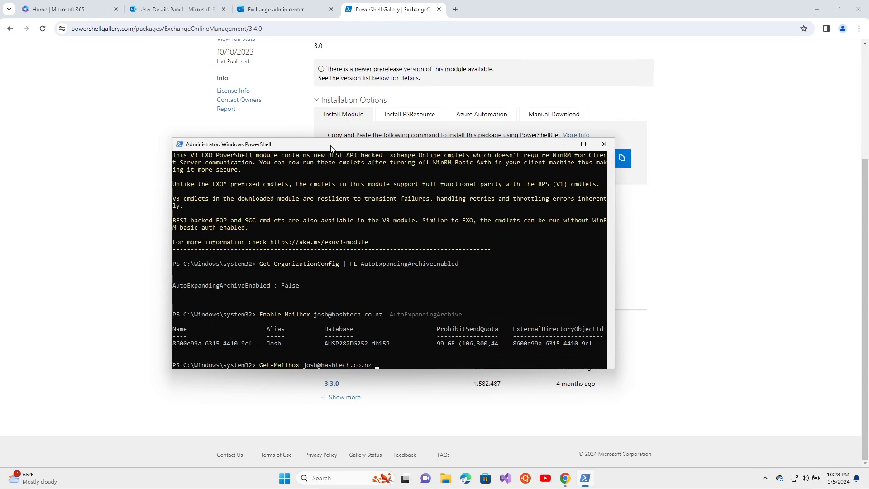
text(| FL A)
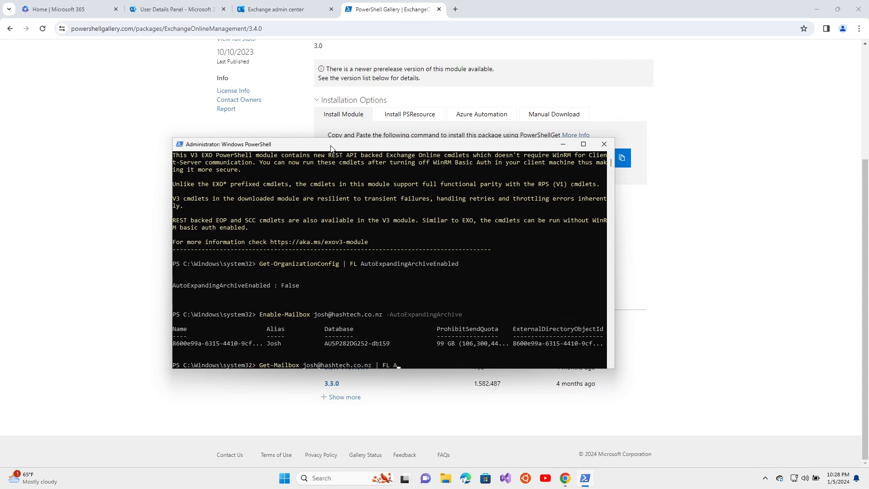
text(utoExpanding)
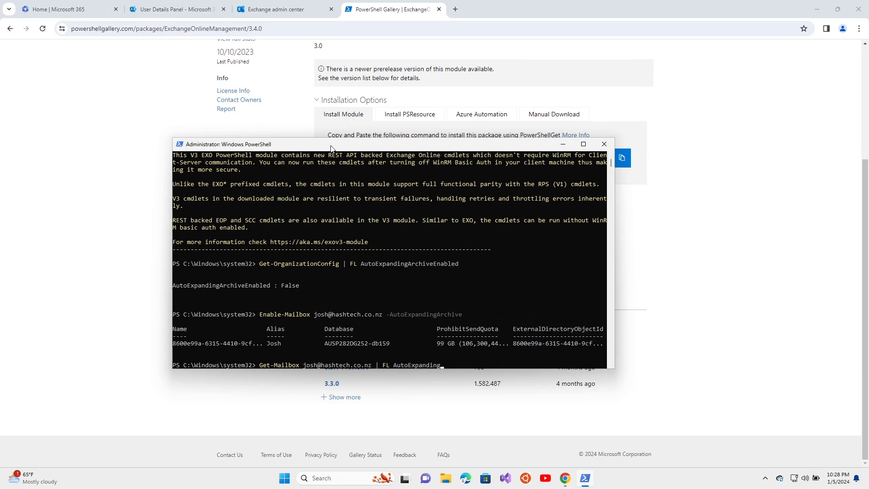
text(r)
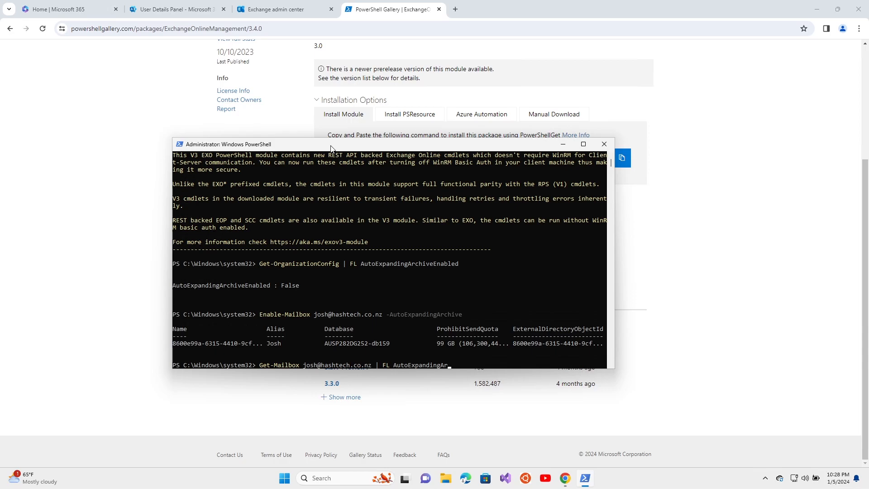
text(iveEnabled)
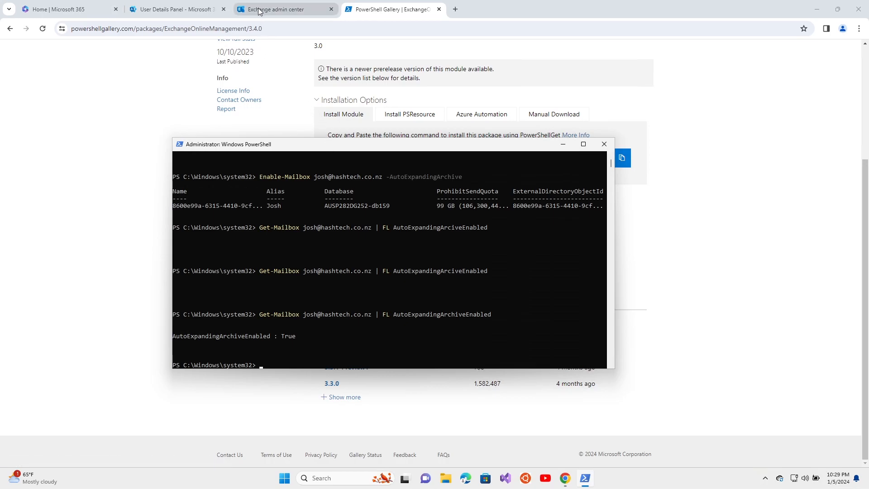
click(285, 9)
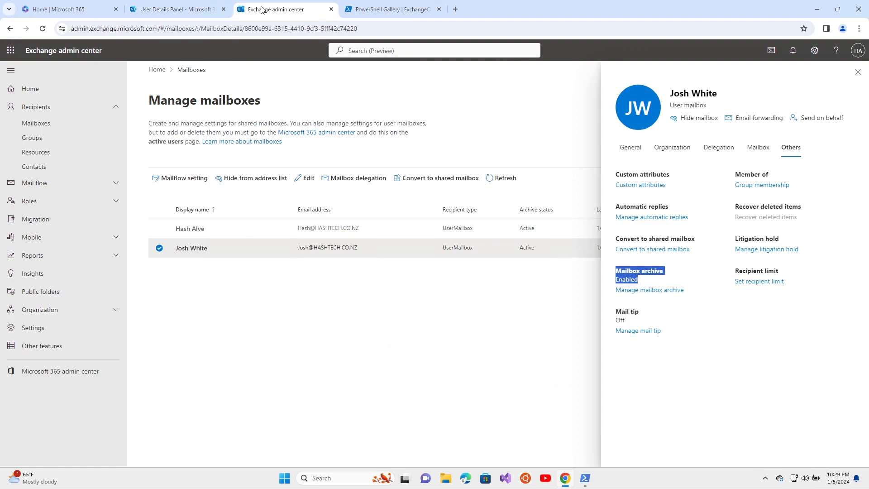